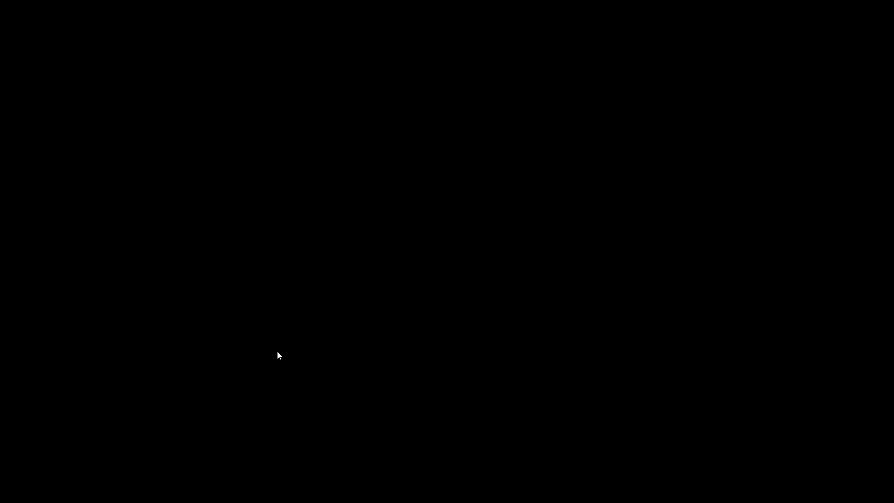
{"action": "mouse_move", "coordinate": [272, 350]}
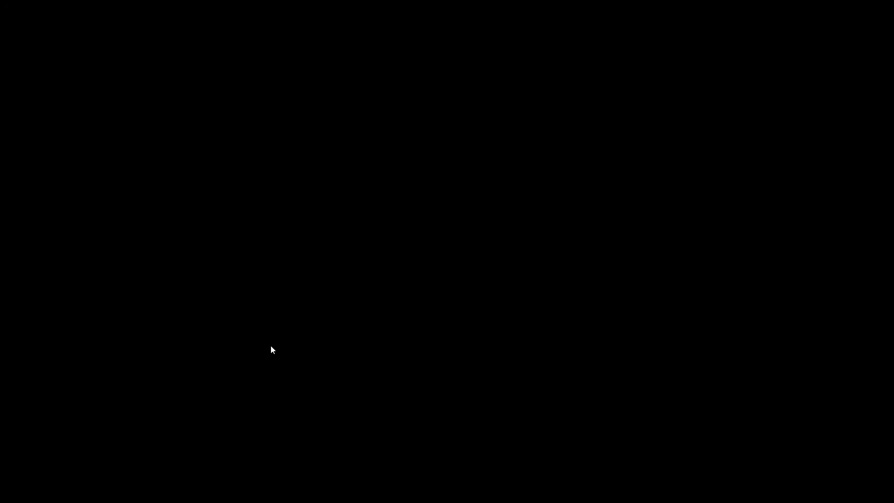
{"action": "mouse_move", "coordinate": [391, 284]}
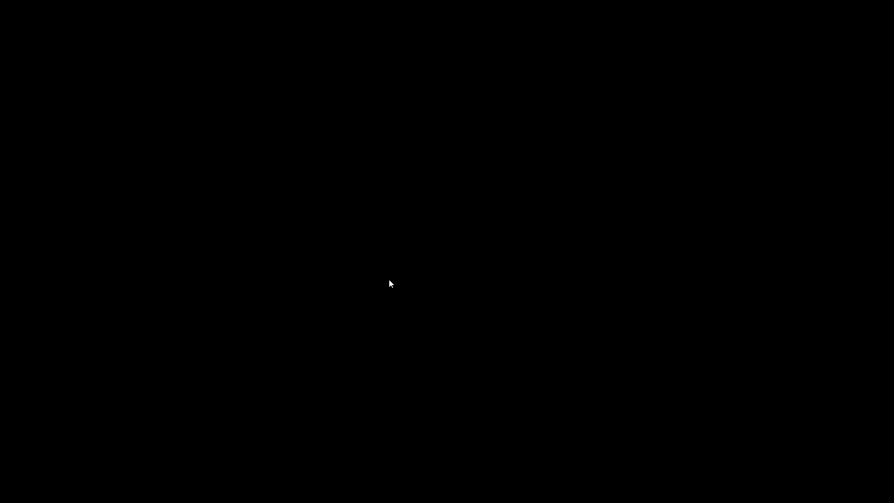
{"action": "mouse_move", "coordinate": [384, 304]}
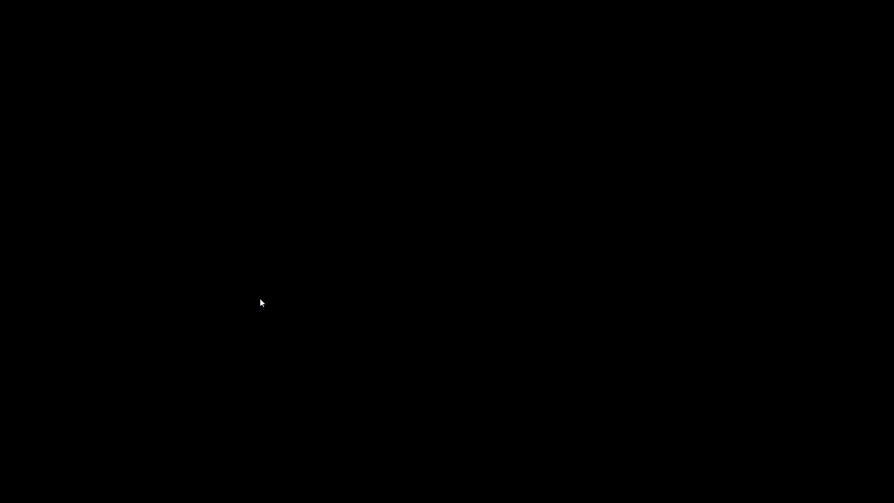
{"action": "mouse_move", "coordinate": [291, 286]}
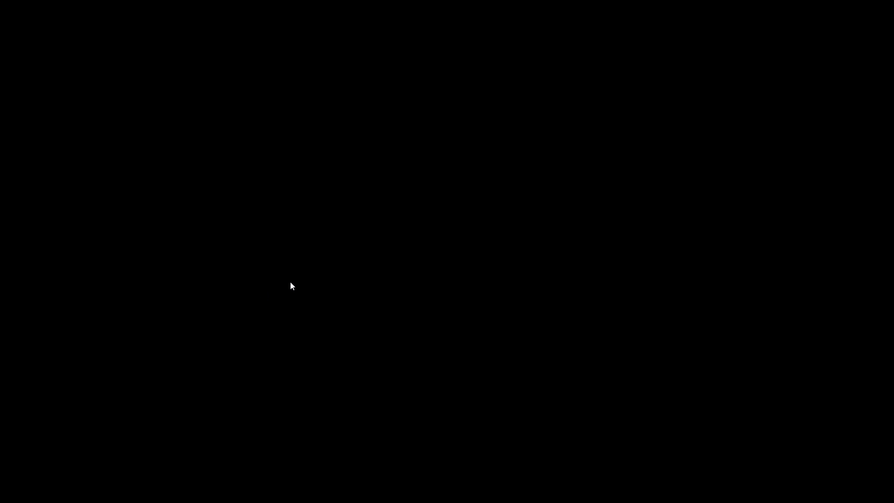
{"action": "mouse_move", "coordinate": [275, 300]}
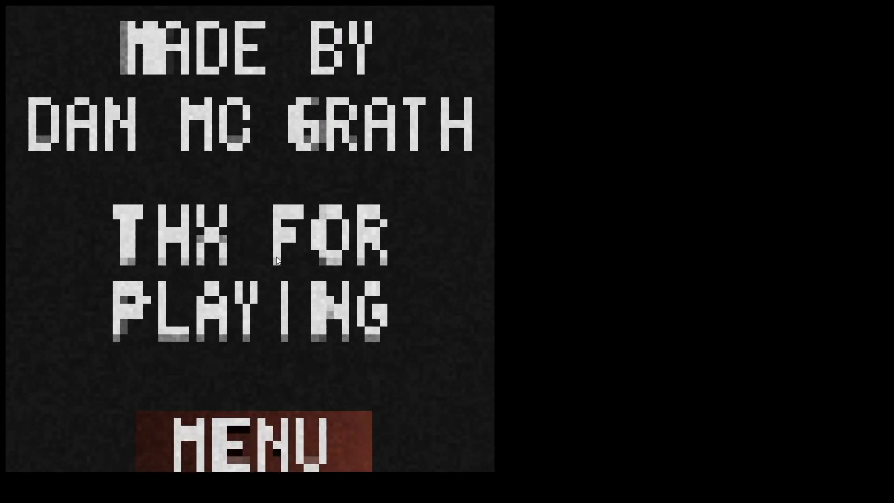
Select MENU on the credits screen to reach the start/exit title screen.
{"action": "left_click", "coordinate": [254, 448]}
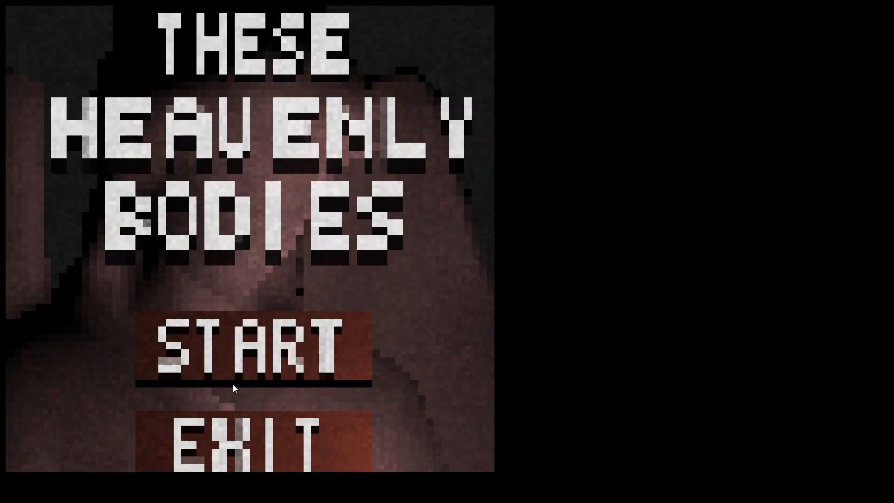